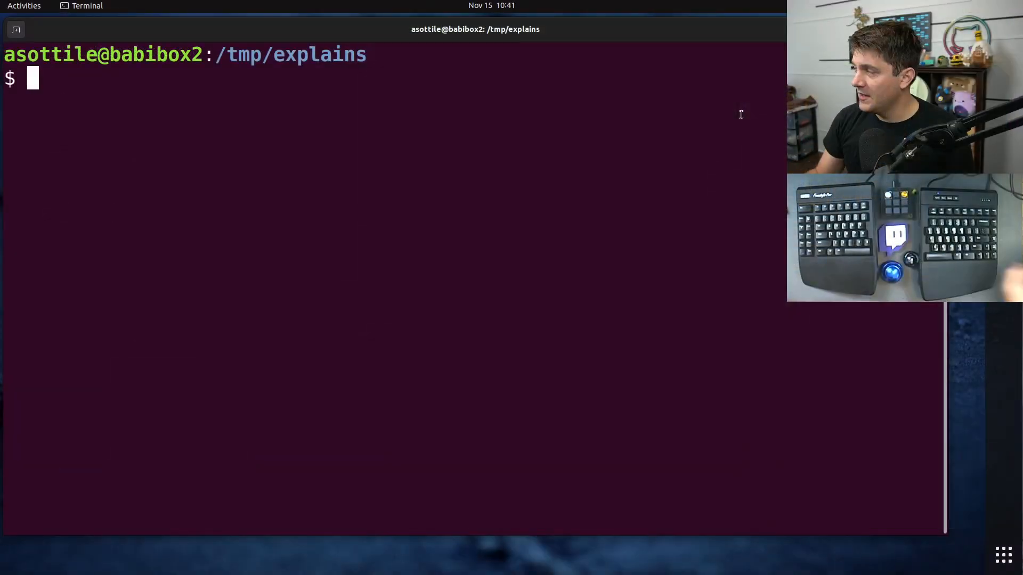
Start a python3 REPL and define things = ['hello', 'hello', 'world'].
{"action": "type", "text": "python3"}
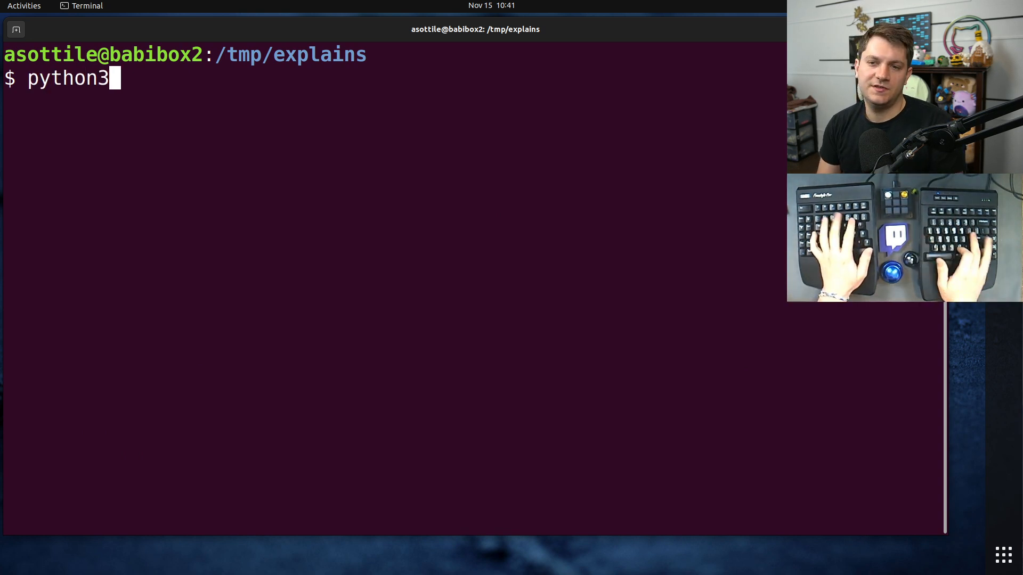
{"action": "key", "text": "Return"}
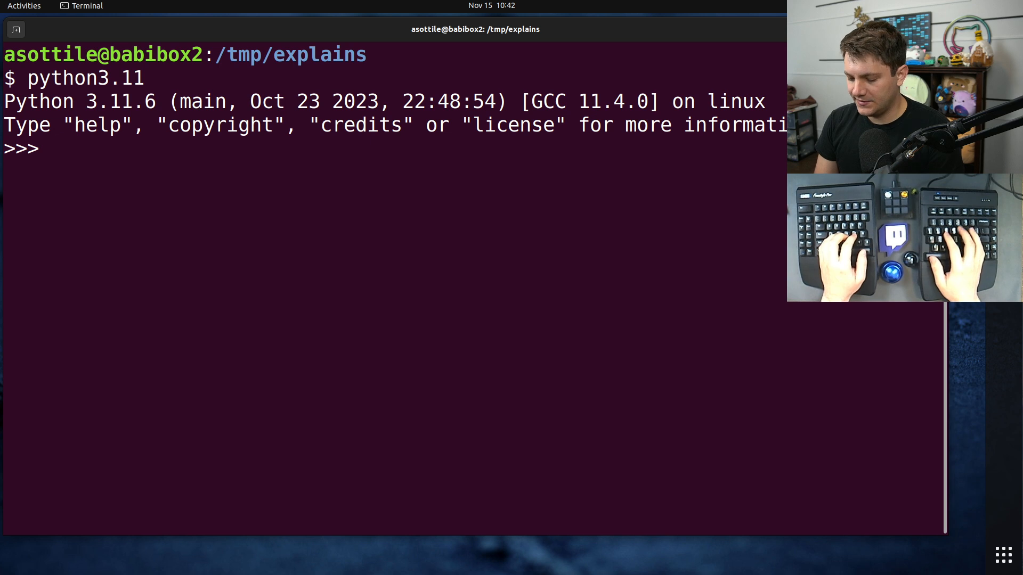
{"action": "type", "text": "things = ['"}
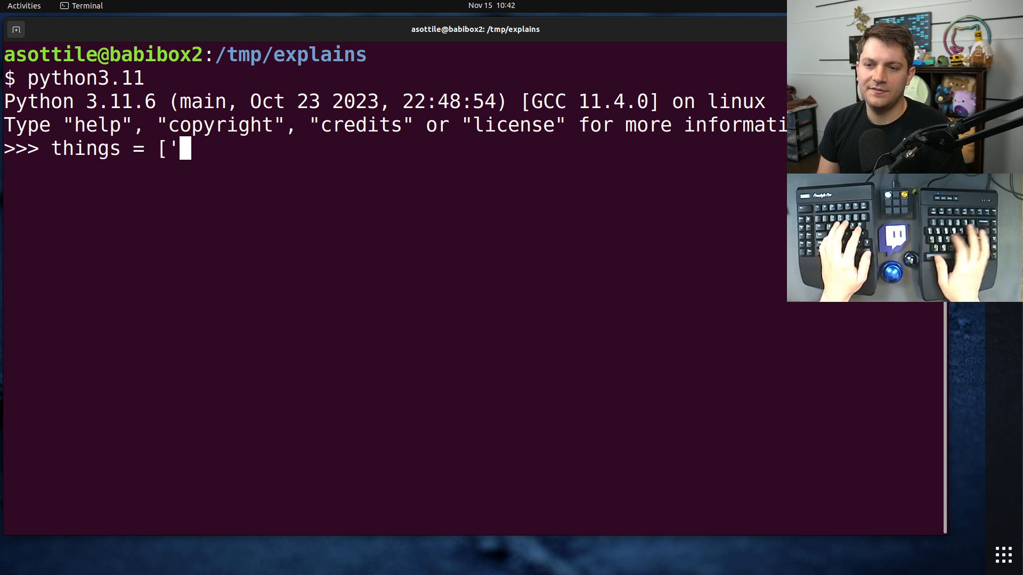
{"action": "type", "text": "hello', 'hel"}
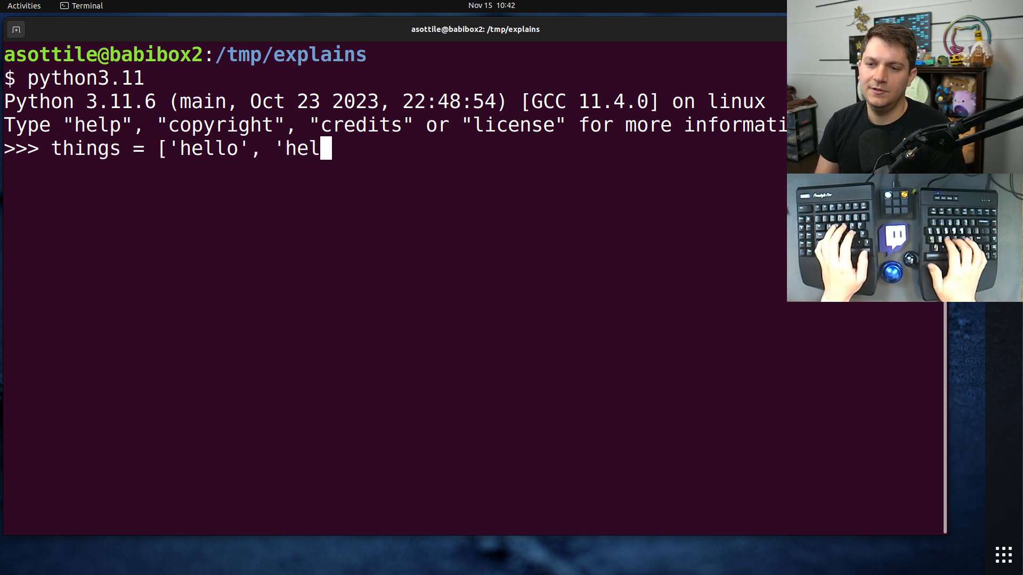
{"action": "type", "text": "lo', 'world"}
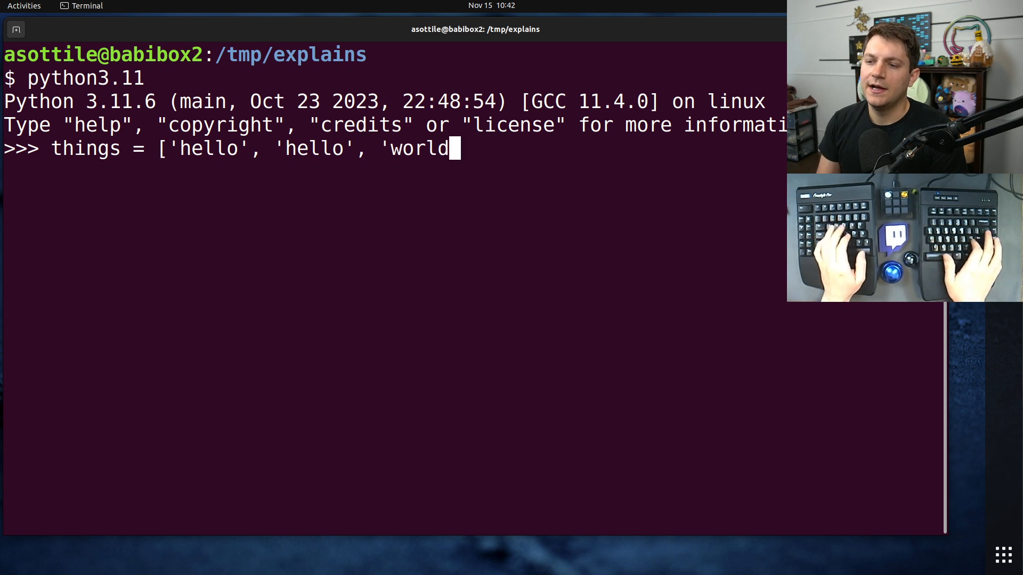
{"action": "key", "text": "Return"}
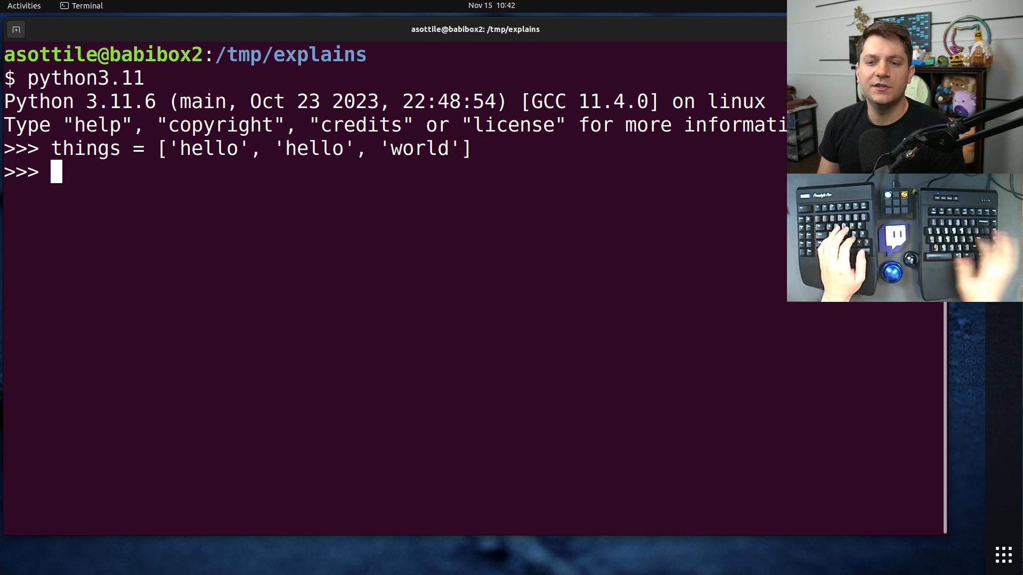
Evaluate '\n'.join(things) to show the list joined by newlines.
{"action": "type", "text": "'\\n'"}
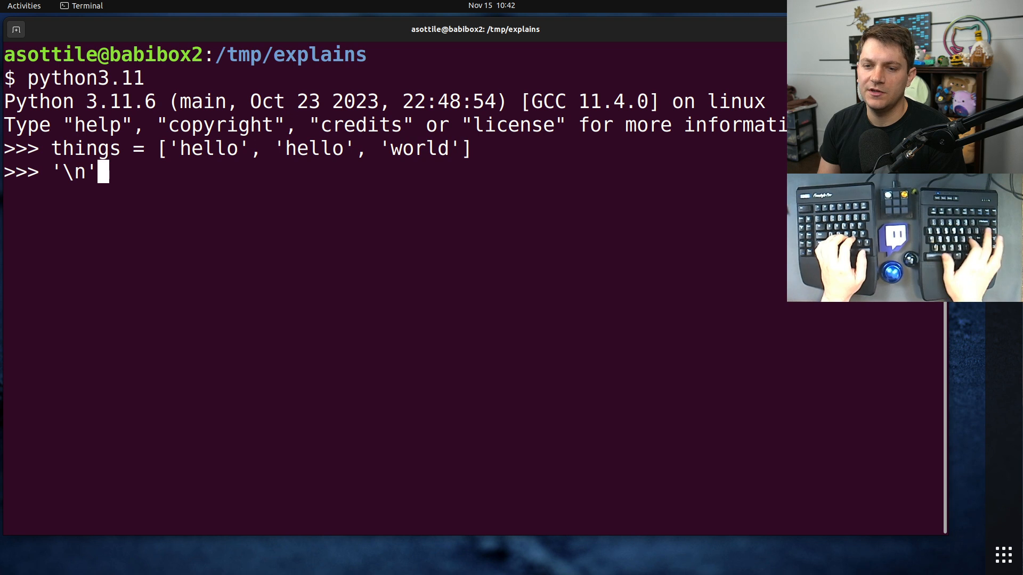
{"action": "type", "text": ".join(things"}
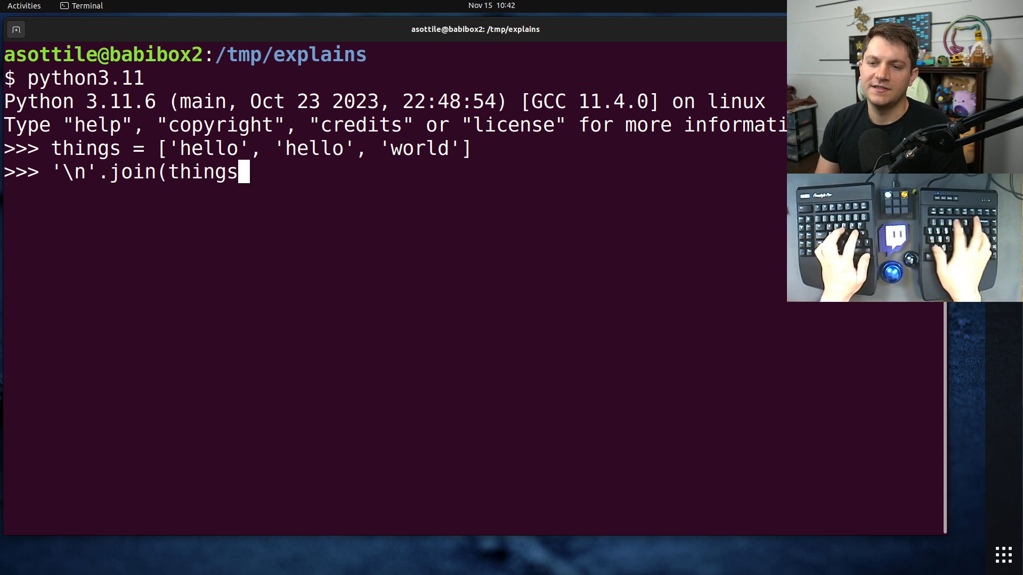
{"action": "key", "text": "Return"}
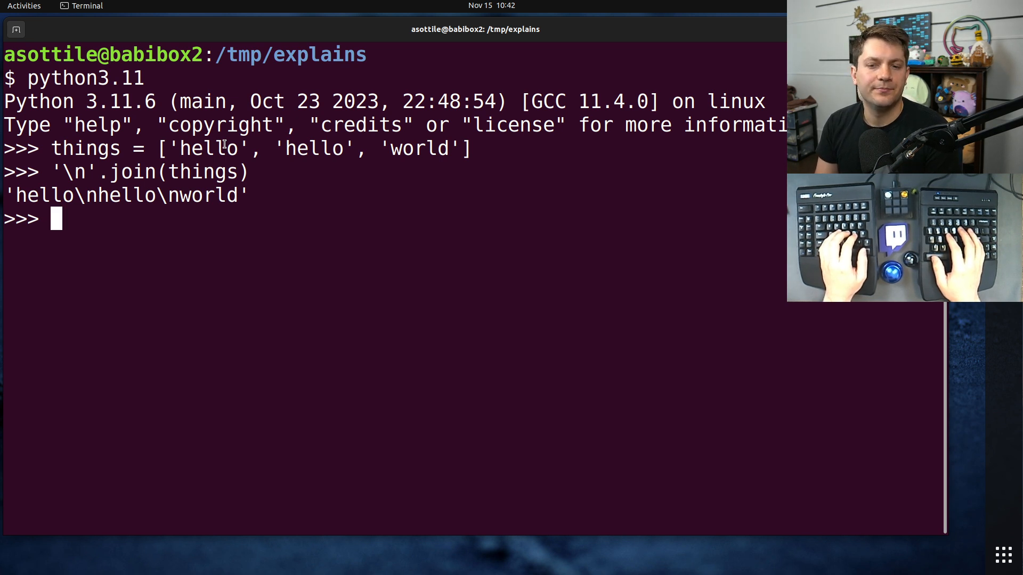
Print f'problems:\n{"\n".join(things)}\n' with a backslash inside the expression, and rerun it.
{"action": "type", "text": "print(f'proi"}
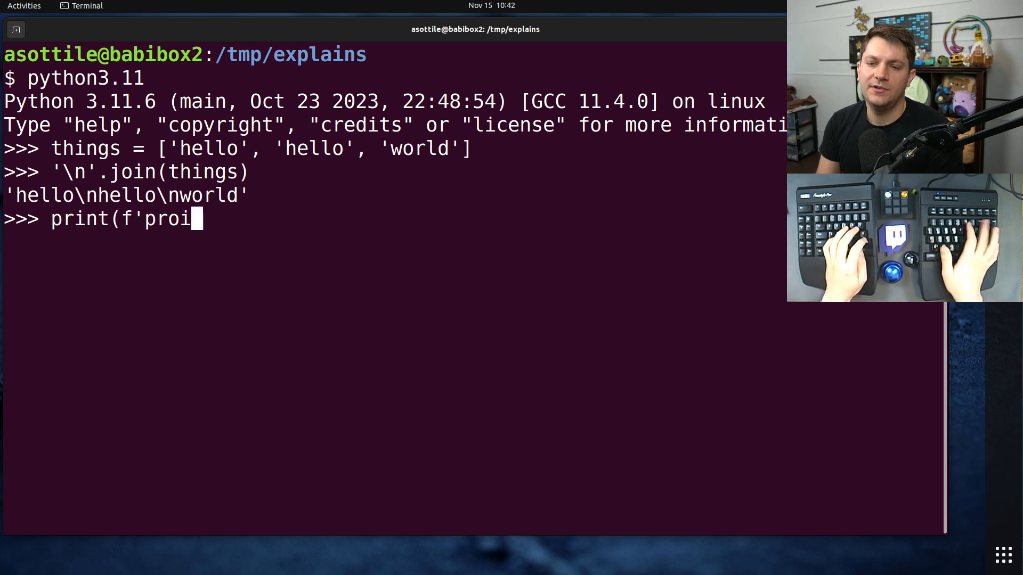
{"action": "type", "text": "blems:\\n"}
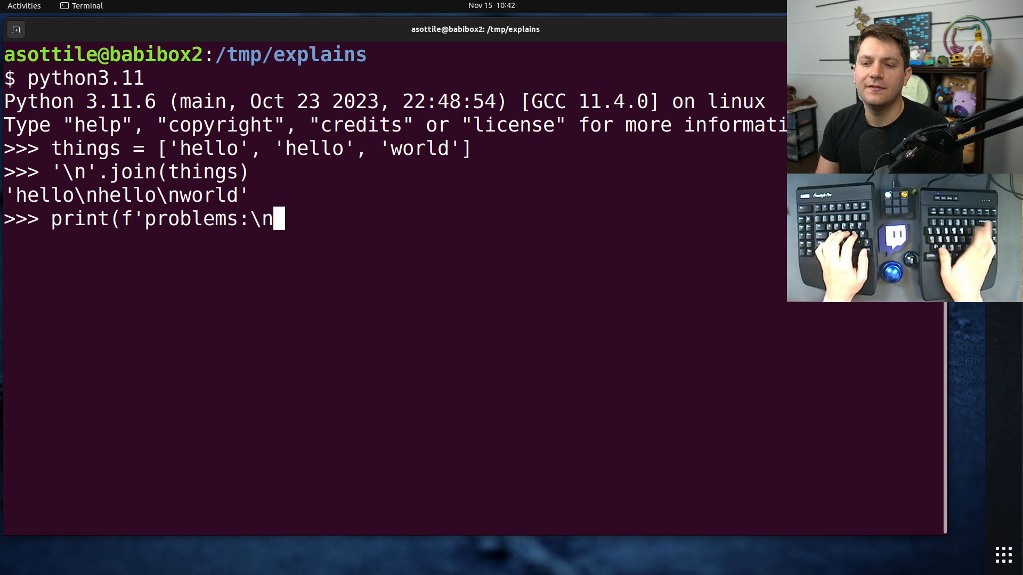
{"action": "type", "text": "{\"\\n\".jo"}
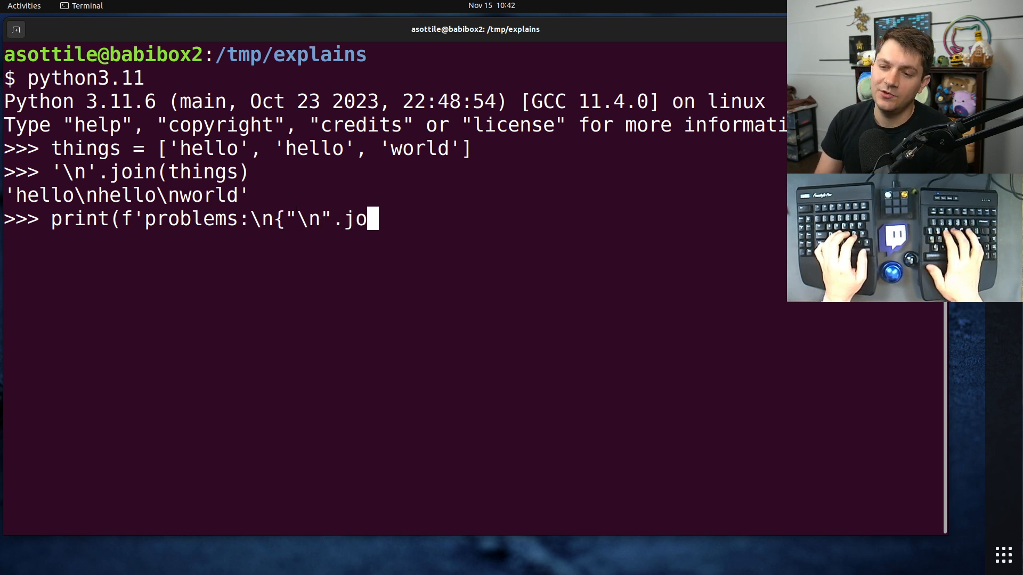
{"action": "type", "text": "in(things"}
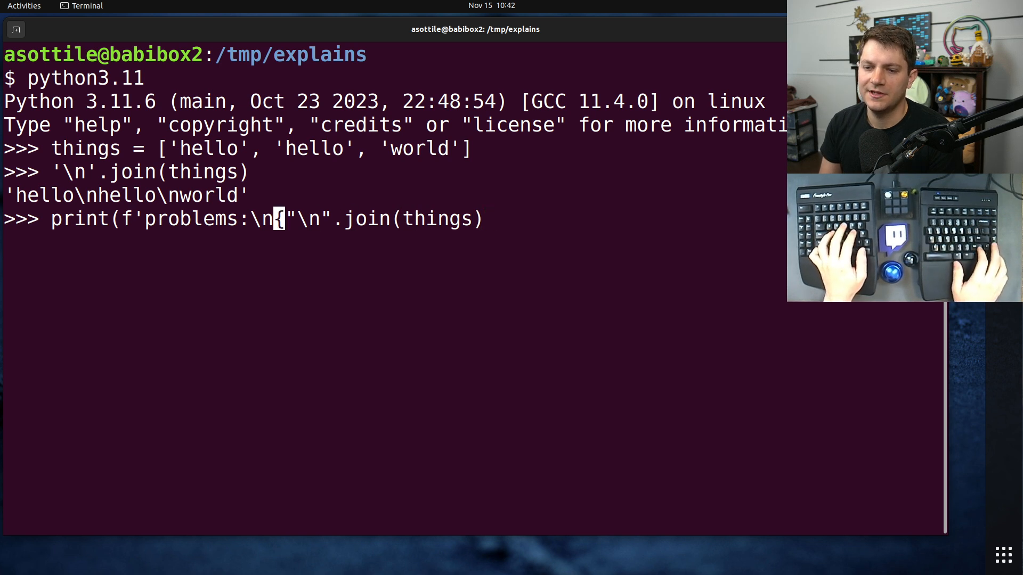
{"action": "type", "text": "\\n"}
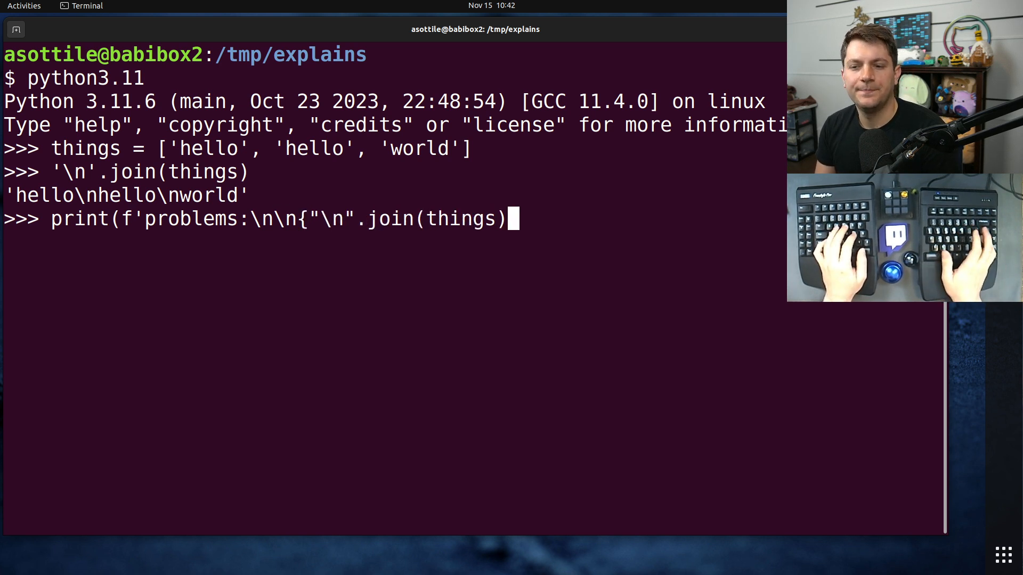
{"action": "type", "text": "}'"}
{"action": "key", "text": "Return"}
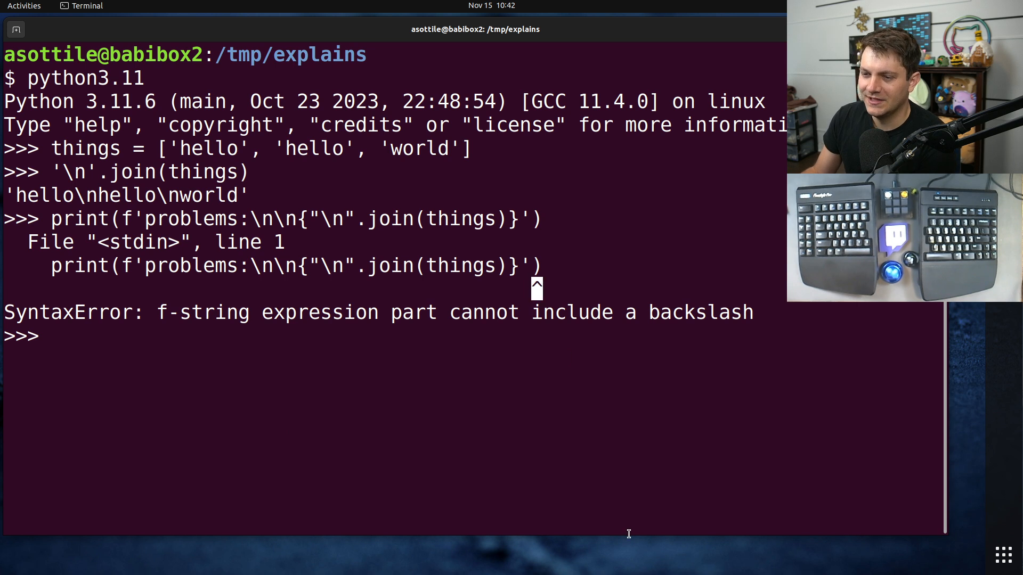
{"action": "mouse_move", "coordinate": [317, 265]}
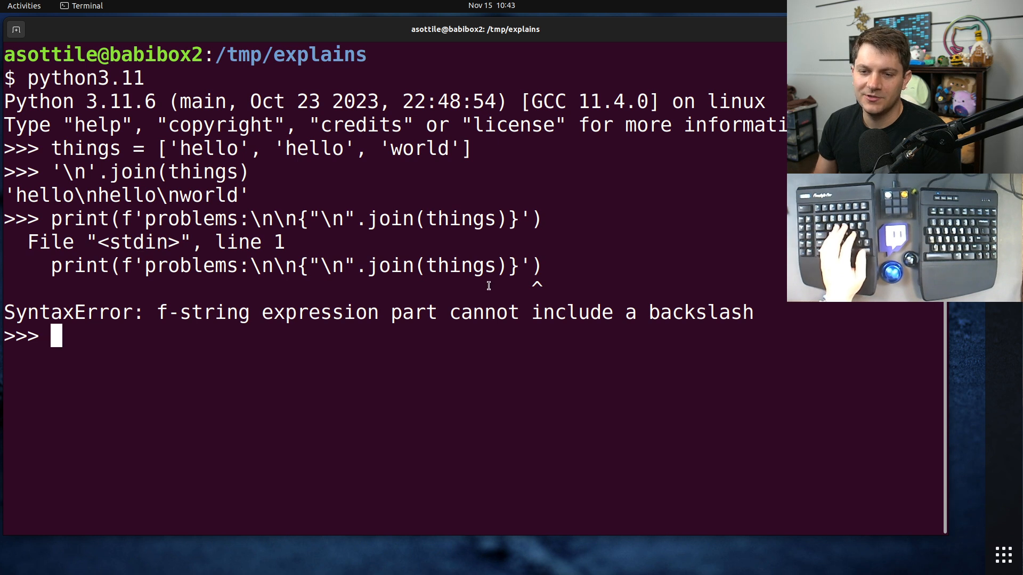
{"action": "key", "text": "Up"}
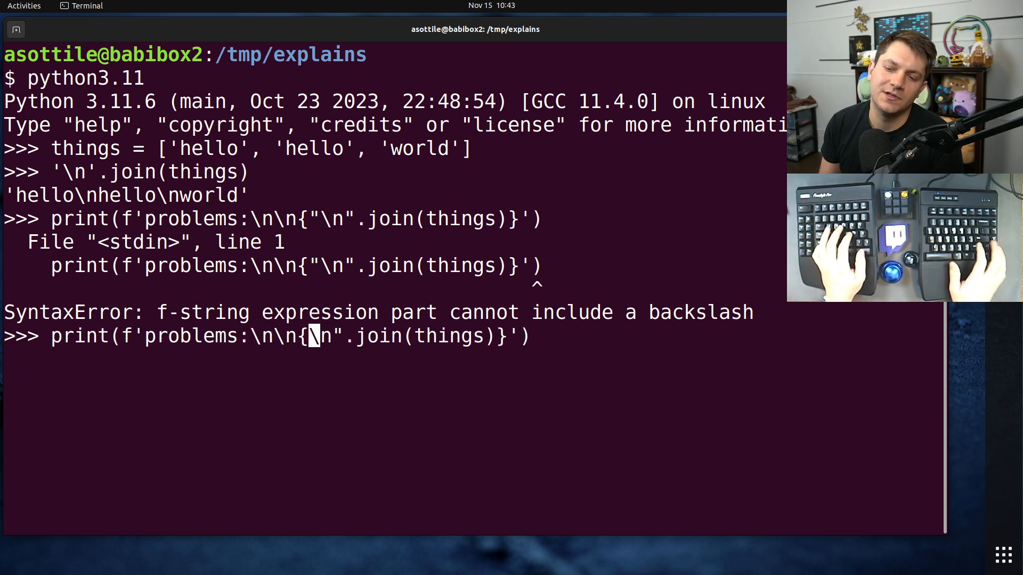
{"action": "key", "text": "Return"}
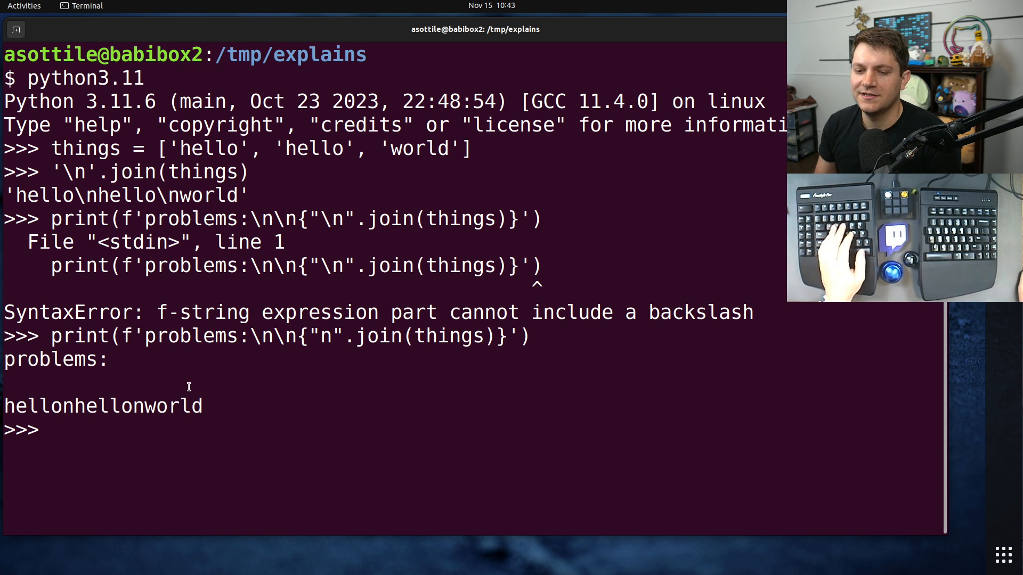
{"action": "mouse_move", "coordinate": [400, 394]}
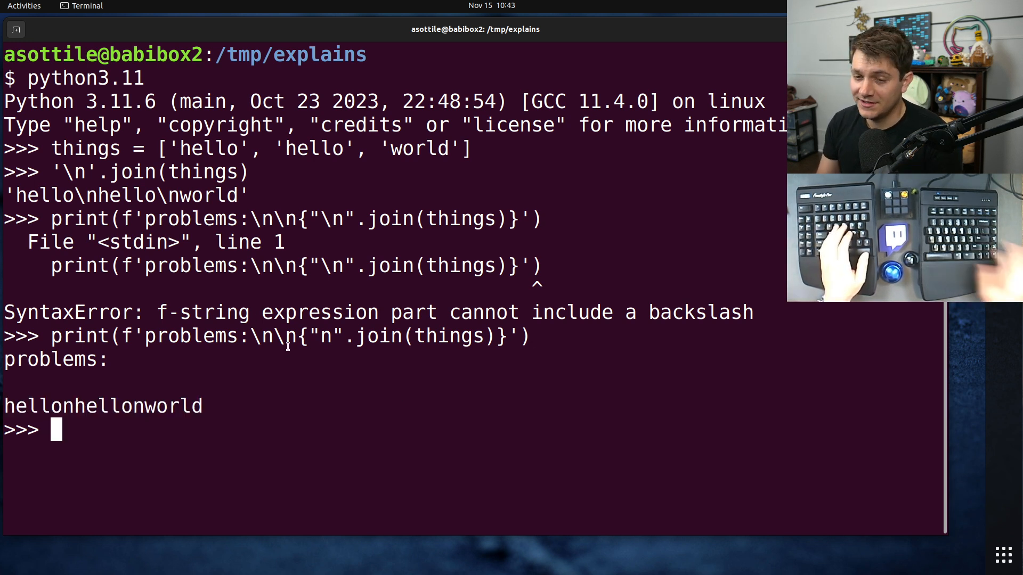
Print f'hello {"thing'}' to show quote handling inside the braces.
{"action": "type", "text": "print(f'"}
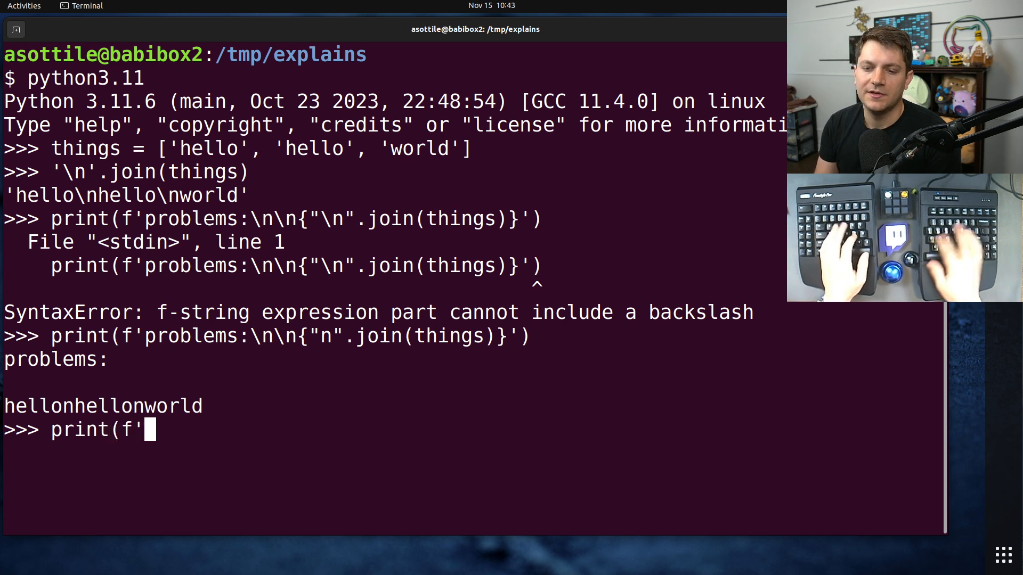
{"action": "type", "text": "hello {\"thi"}
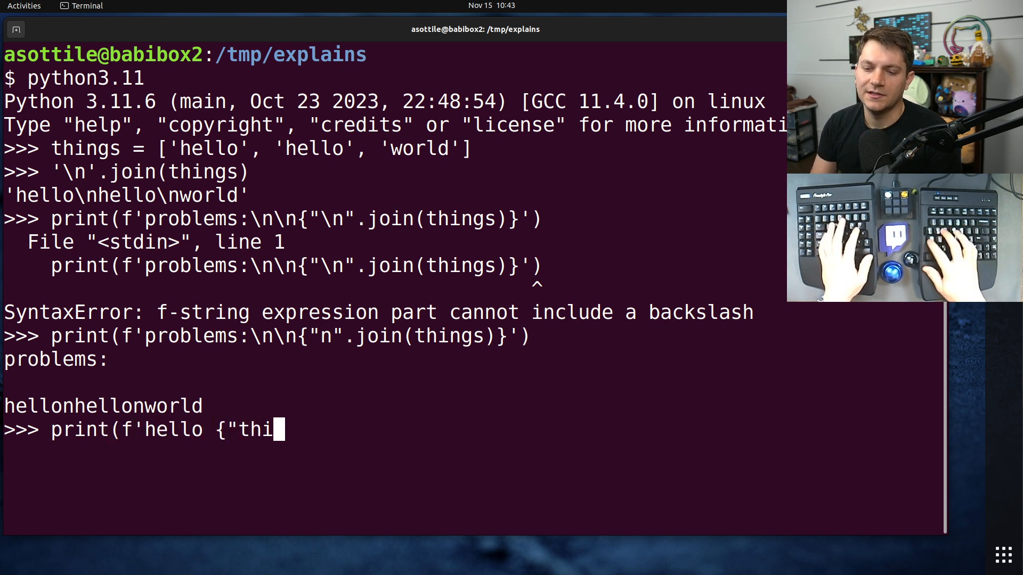
{"action": "type", "text": "ng'}"}
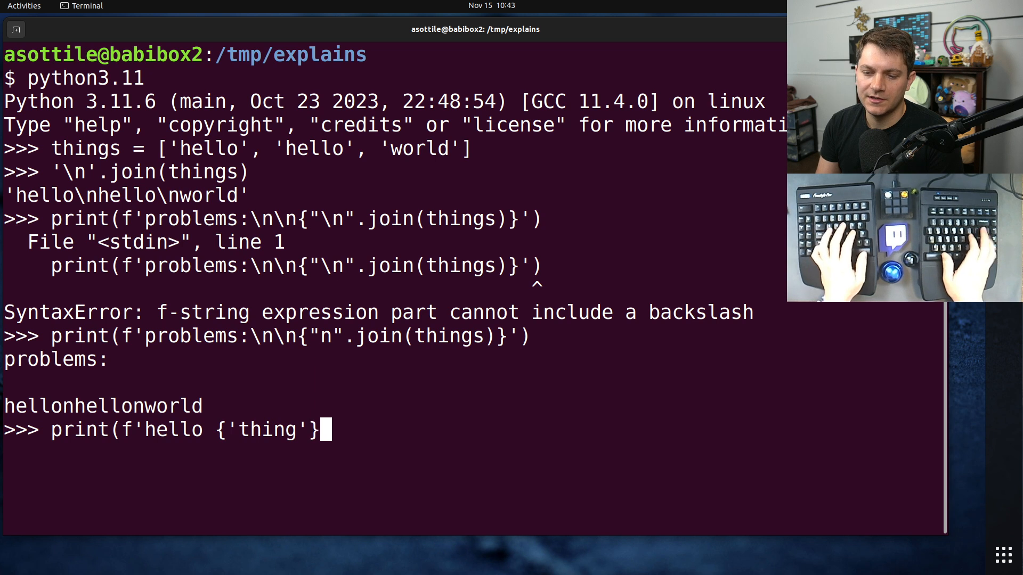
{"action": "key", "text": "Return"}
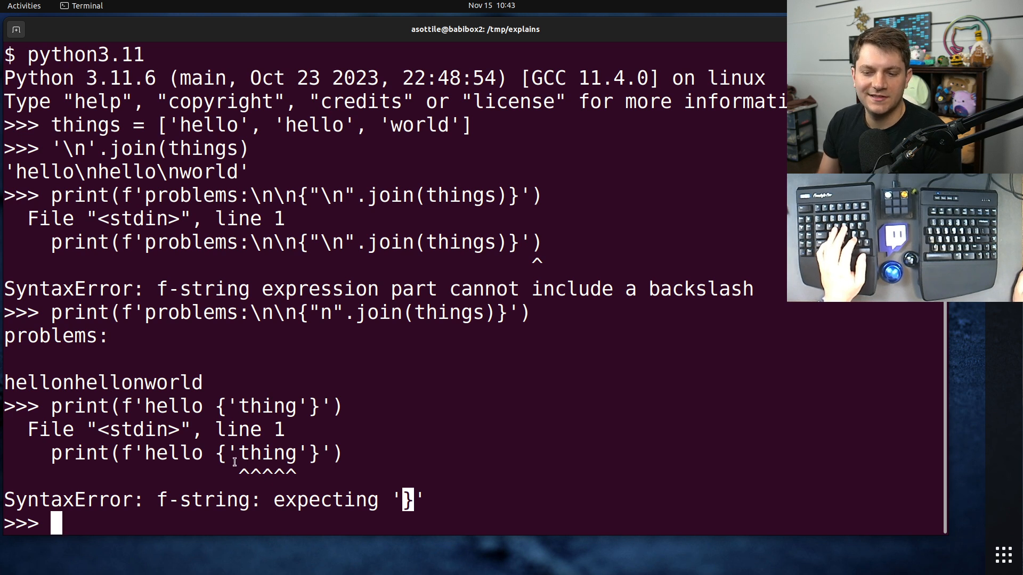
{"action": "mouse_move", "coordinate": [268, 440]}
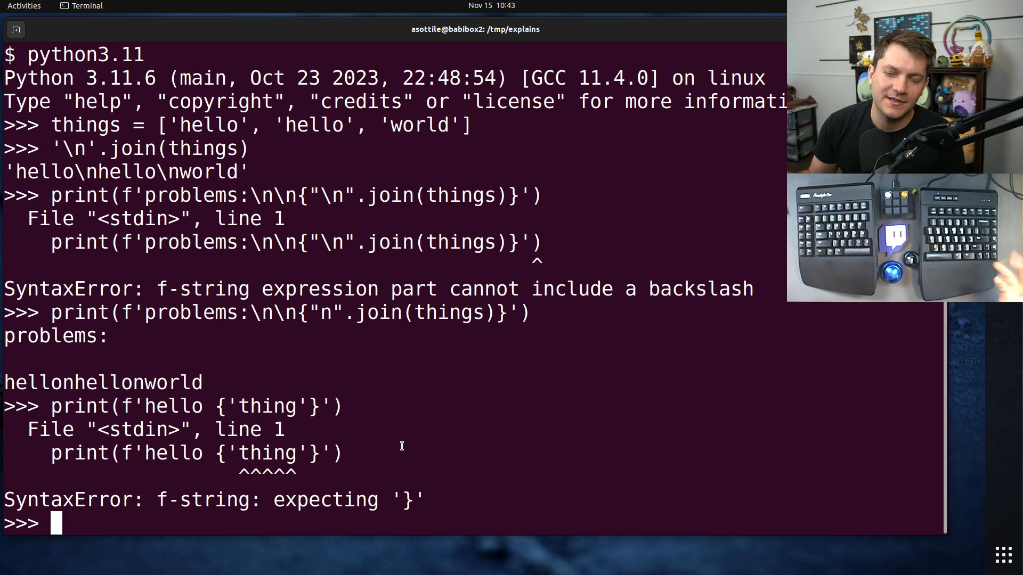
Rerun the problems print with the newline separator in single quotes matching the outer quotes.
{"action": "type", "text": "python3.12"}
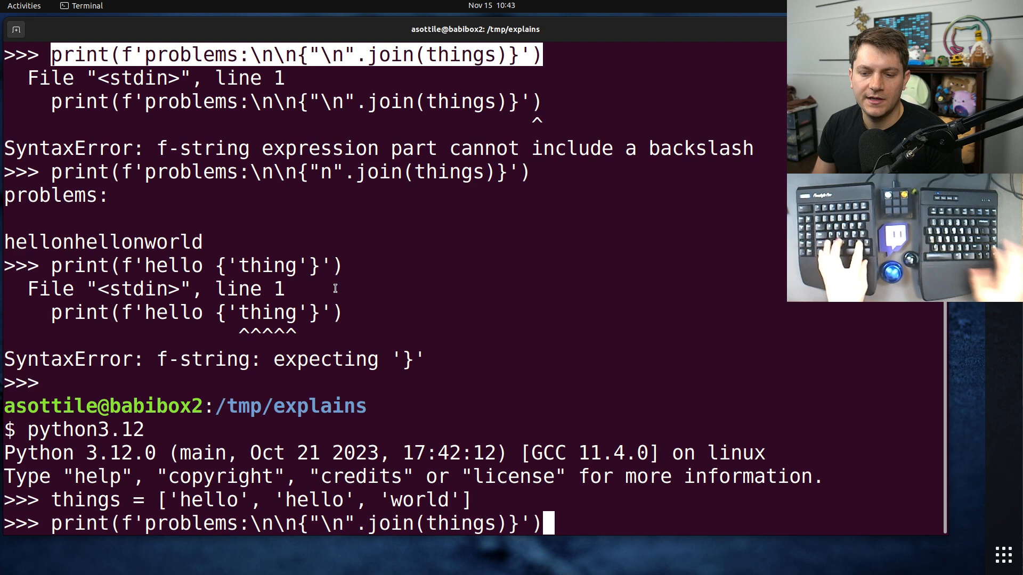
{"action": "key", "text": "Return"}
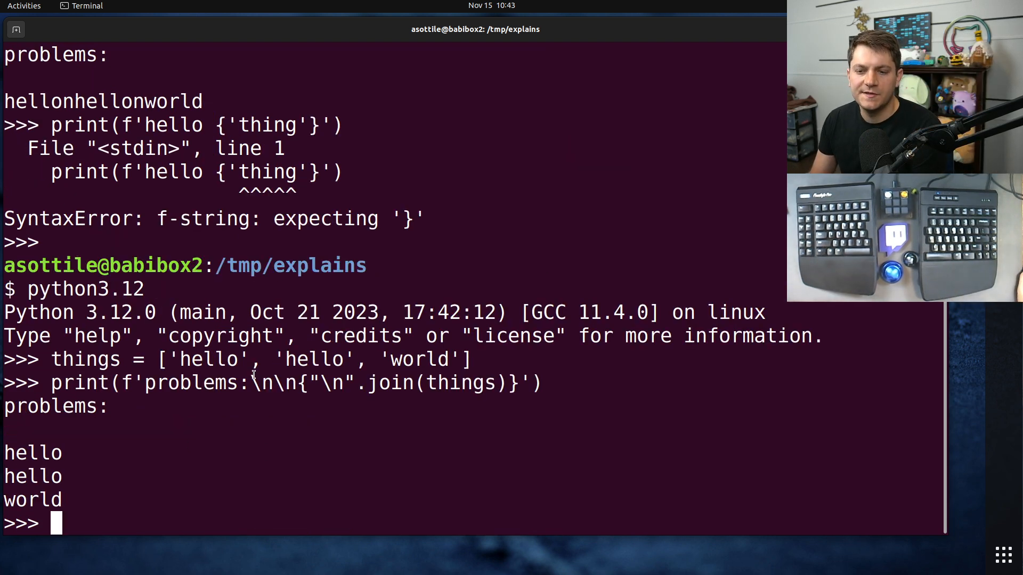
{"action": "double_click", "coordinate": [329, 383]}
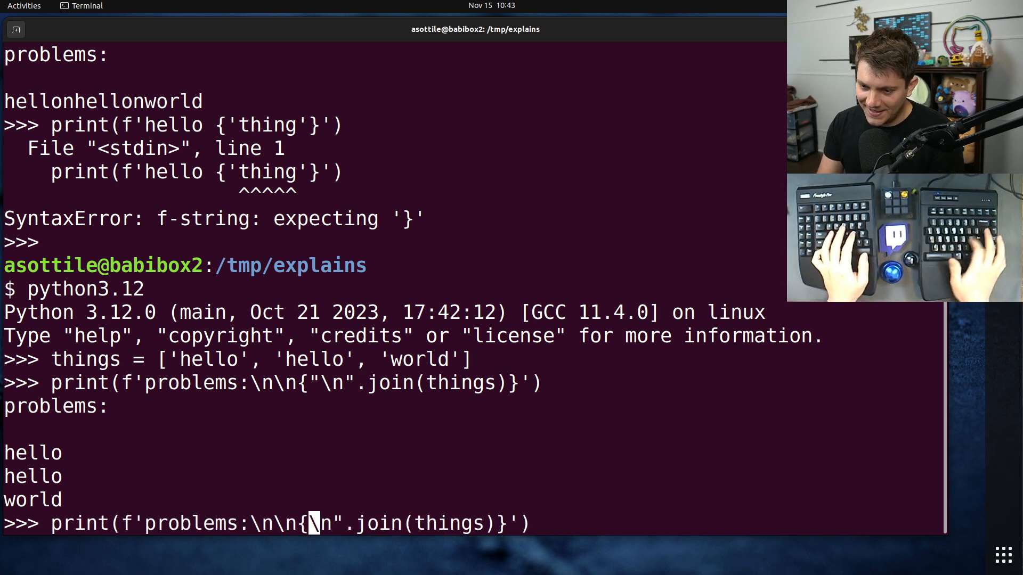
{"action": "key", "text": "Return"}
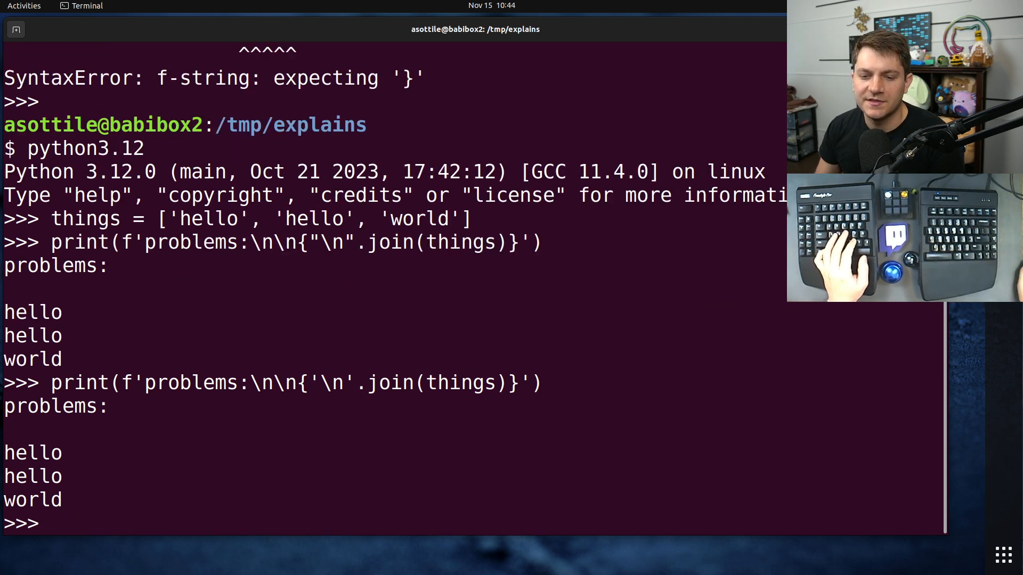
{"action": "type", "text": "ff'{"}
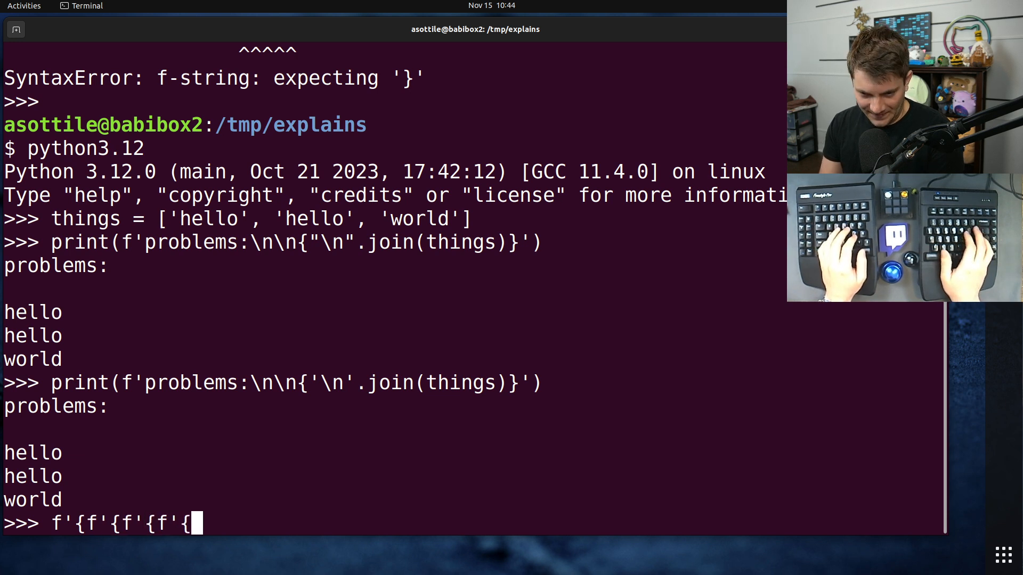
Evaluate f'{f'{f'{f'{'hello'}'}'}'}' reusing single quotes at every level, returning 'hello'.
{"action": "type", "text": "'hello"}
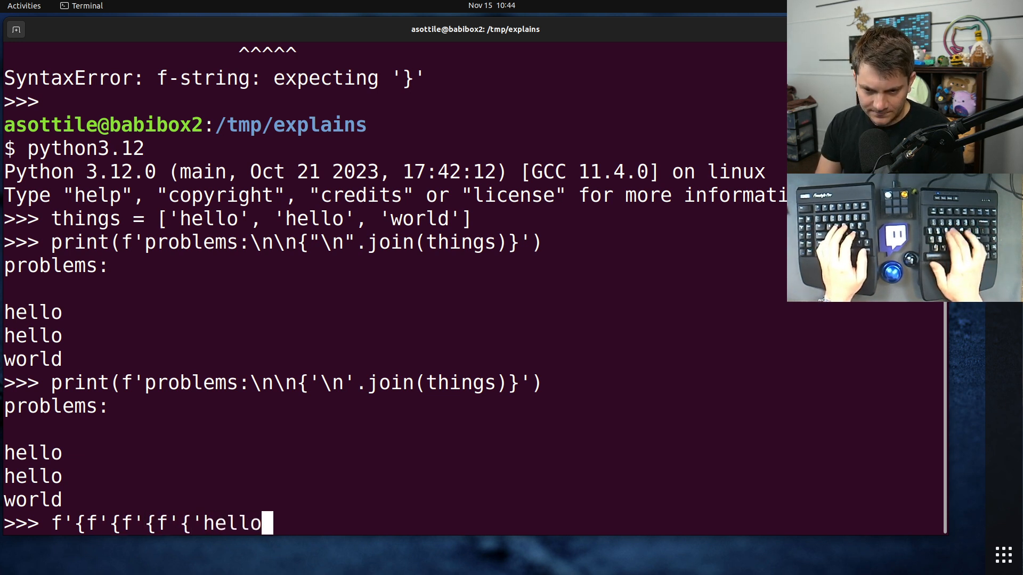
{"action": "type", "text": "'}}}}"}
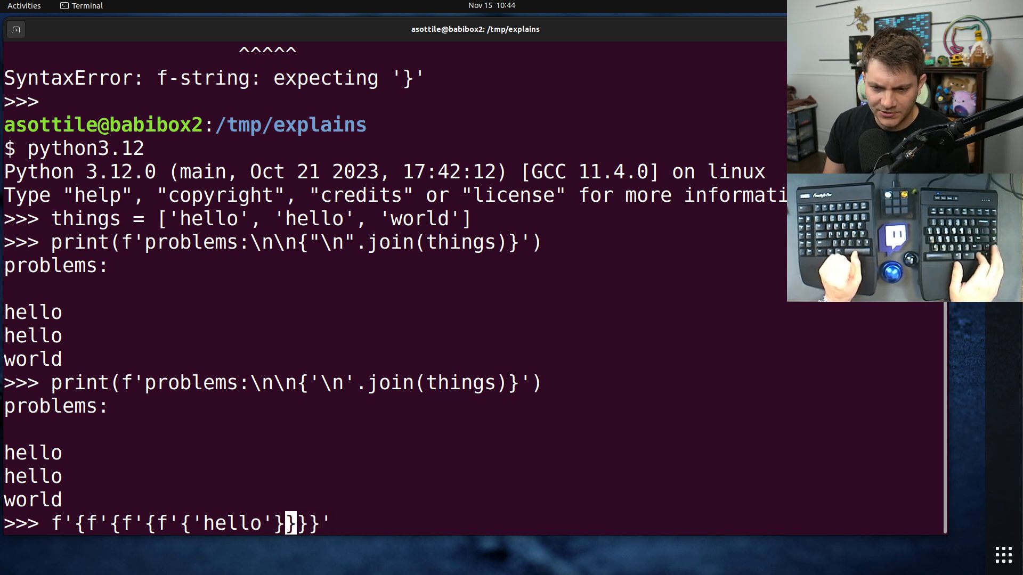
{"action": "key", "text": "Return"}
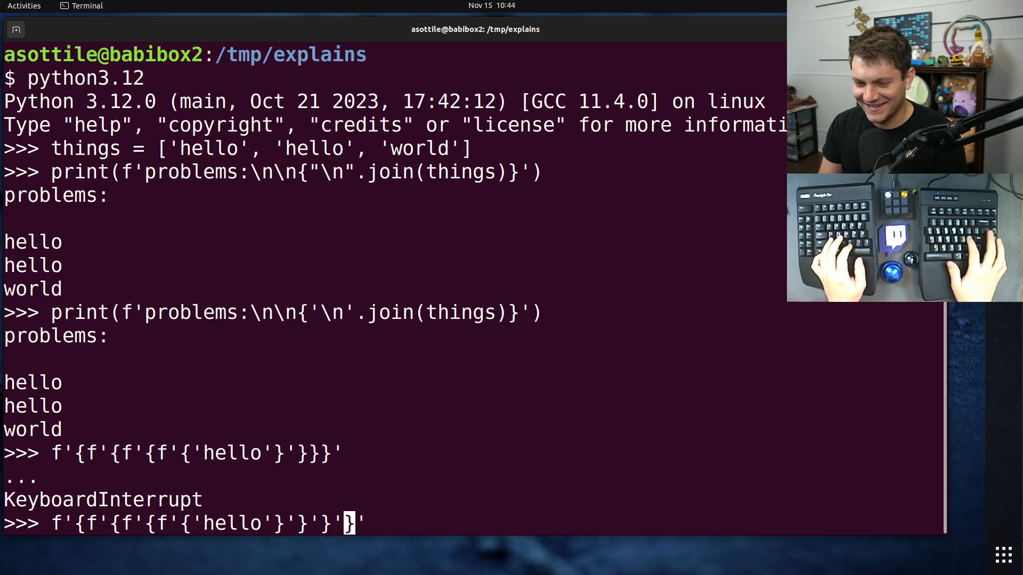
{"action": "key", "text": "Return"}
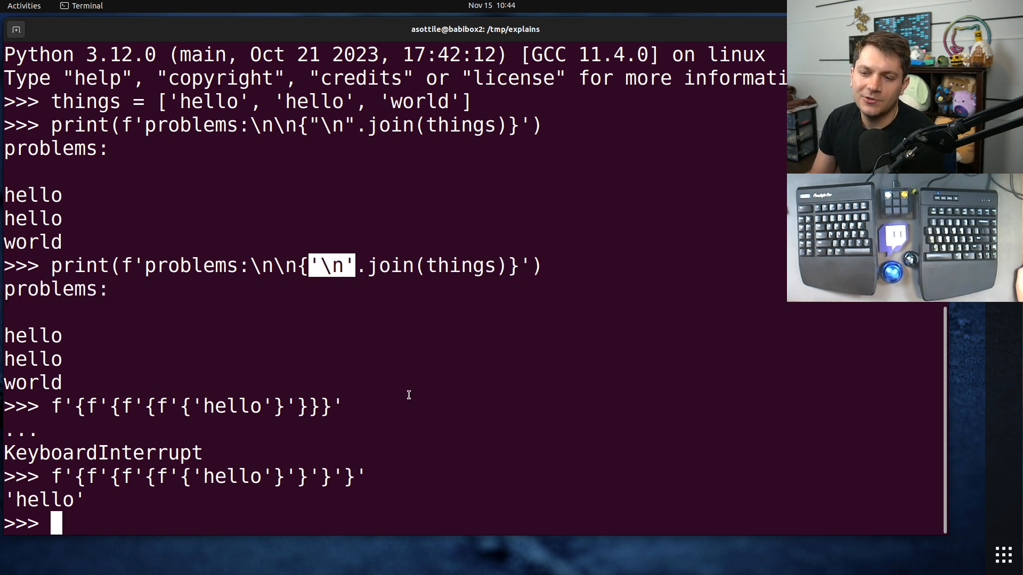
{"action": "mouse_move", "coordinate": [575, 414]}
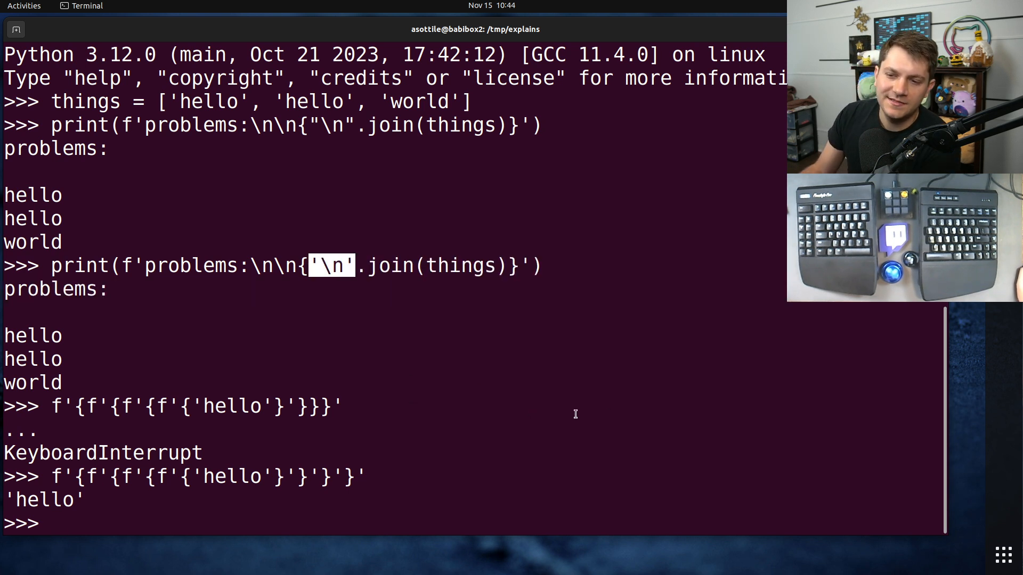
{"action": "type", "text": "f'{"}
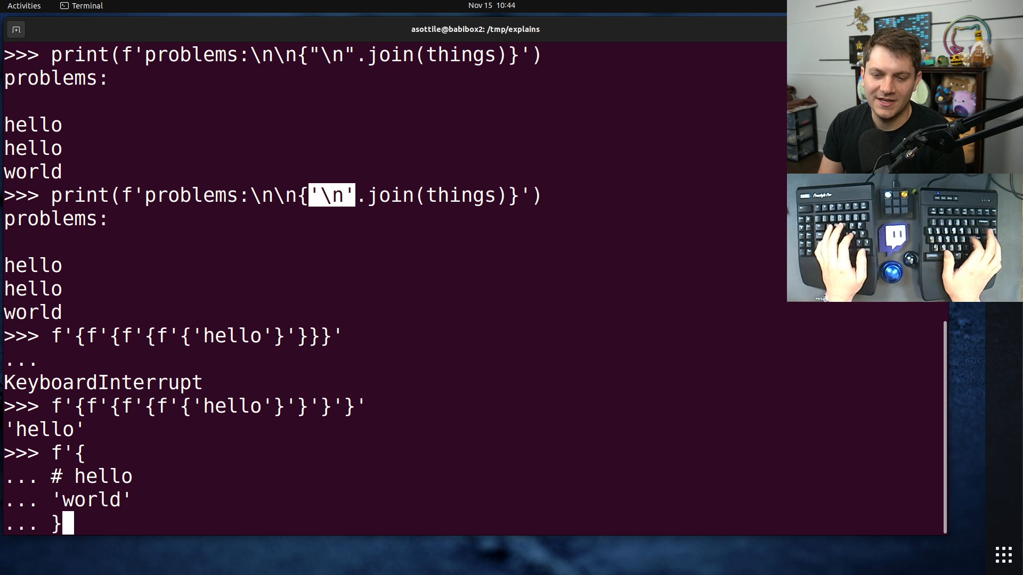
Finish the multi-line f'{ # hello / 'world' }' expression so it returns 'world'.
{"action": "type", "text": "'"}
{"action": "key", "text": "Return"}
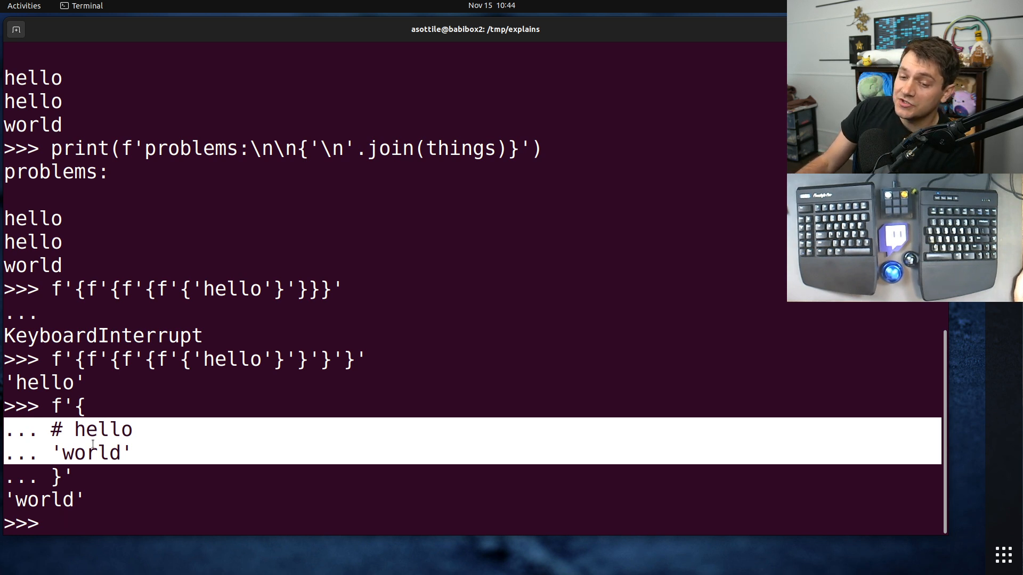
{"action": "left_click", "coordinate": [324, 448]}
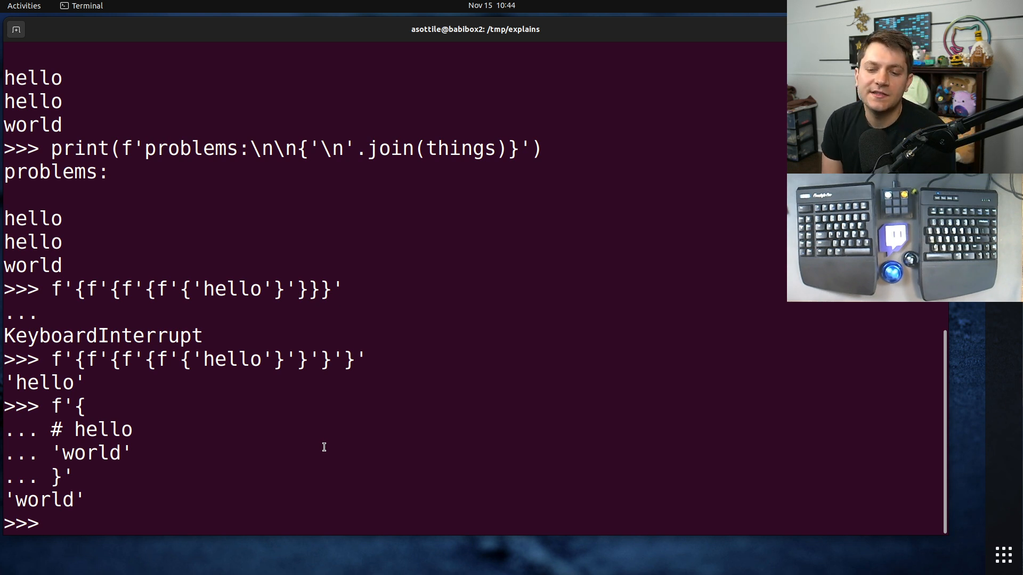
{"action": "mouse_move", "coordinate": [159, 441]}
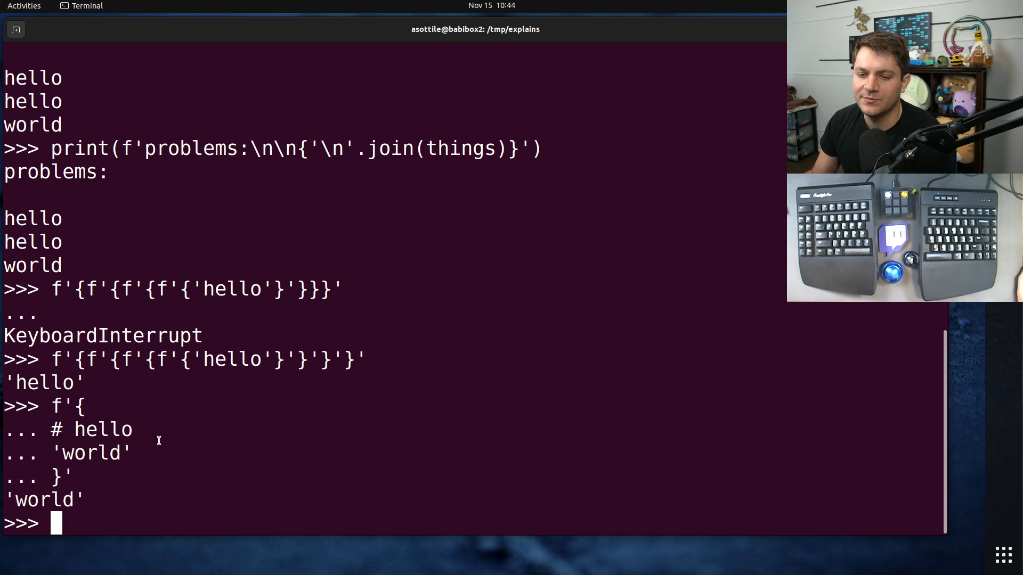
Evaluate a multi-line f'{ ''() }' to get SyntaxWarning and TypeError: 'str' object is not callable.
{"action": "type", "text": "'world'"}
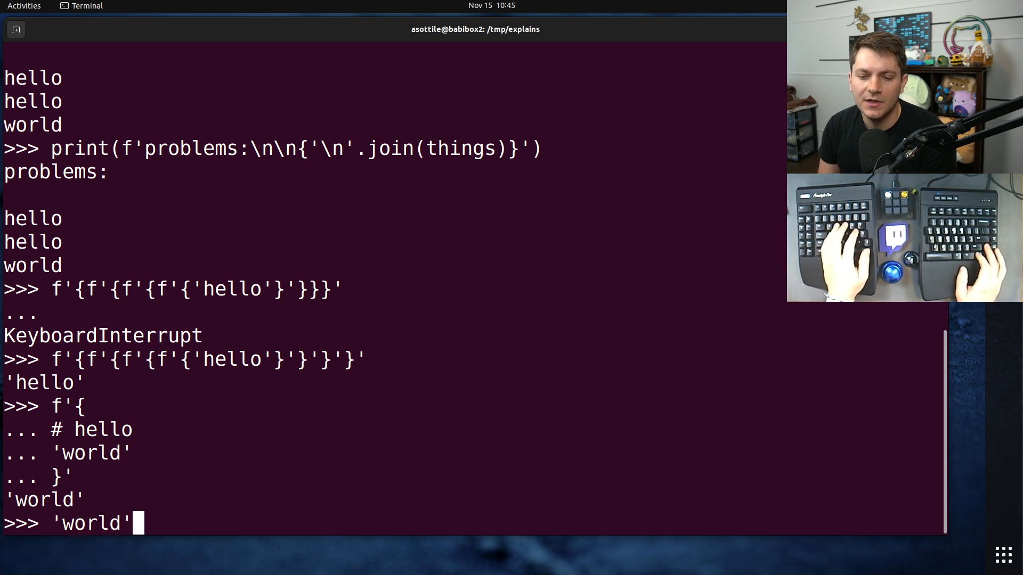
{"action": "key", "text": "Return"}
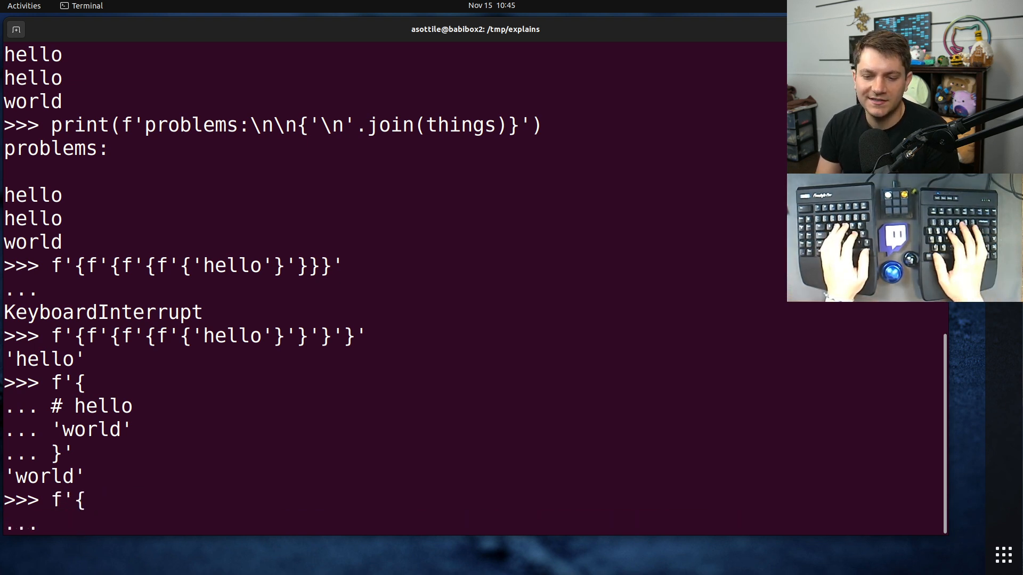
{"action": "type", "text": "''()"}
{"action": "type", "text": "}"}
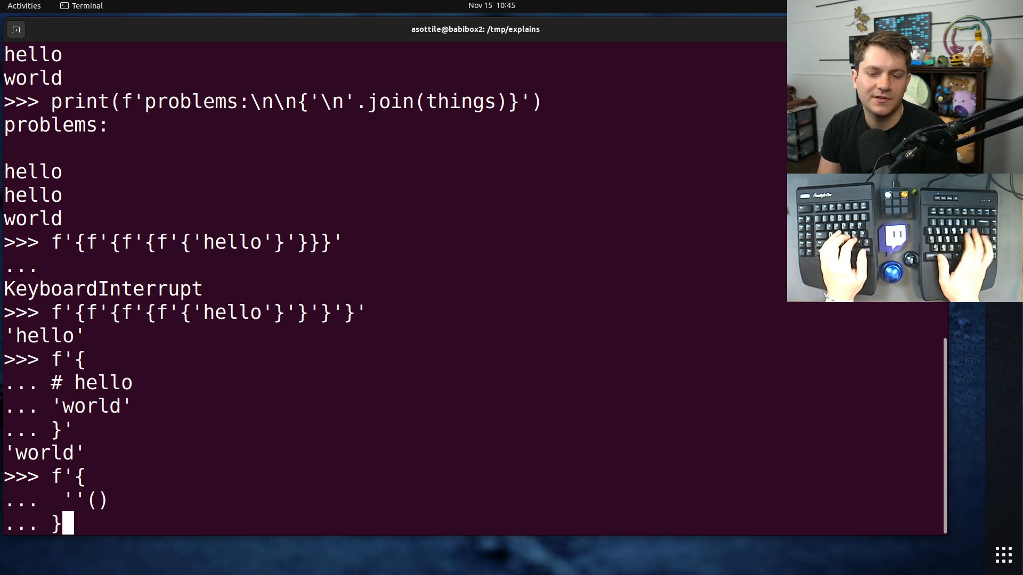
{"action": "type", "text": "'"}
{"action": "key", "text": "Return"}
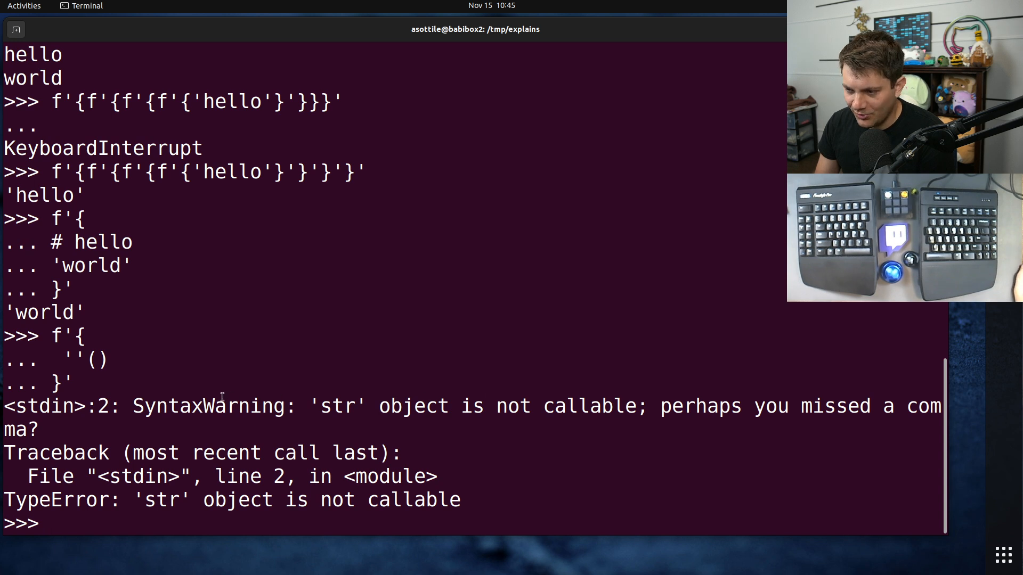
Run the one-line f'{''()}' to reproduce the same warning and TypeError.
{"action": "double_click", "coordinate": [62, 406]}
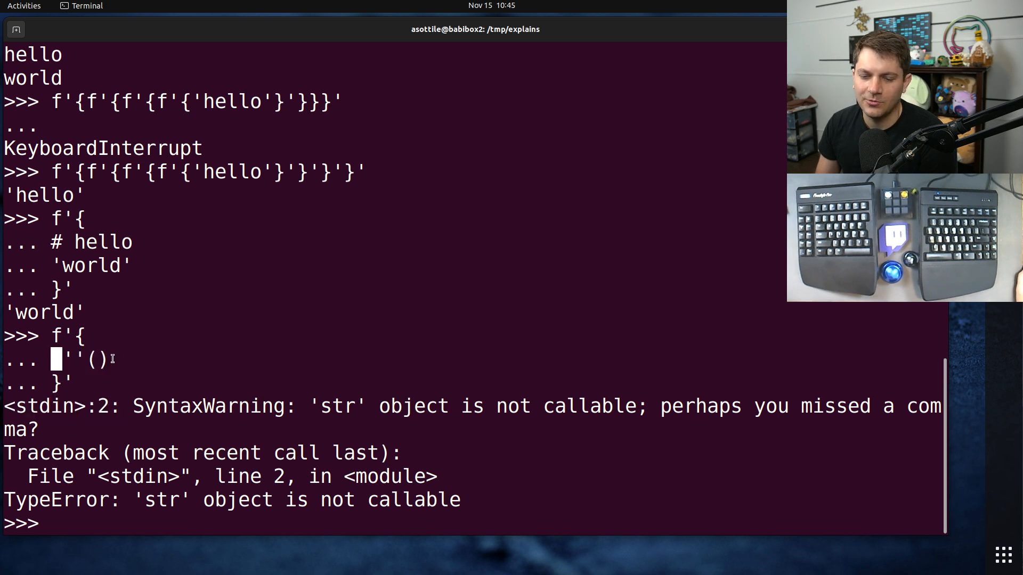
{"action": "type", "text": "f;"}
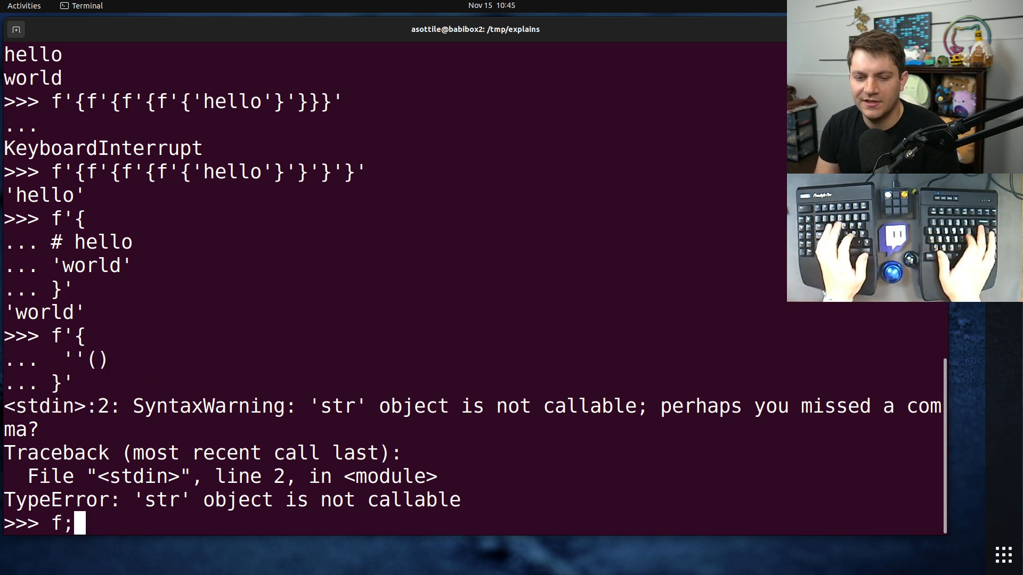
{"action": "type", "text": "'{''"}
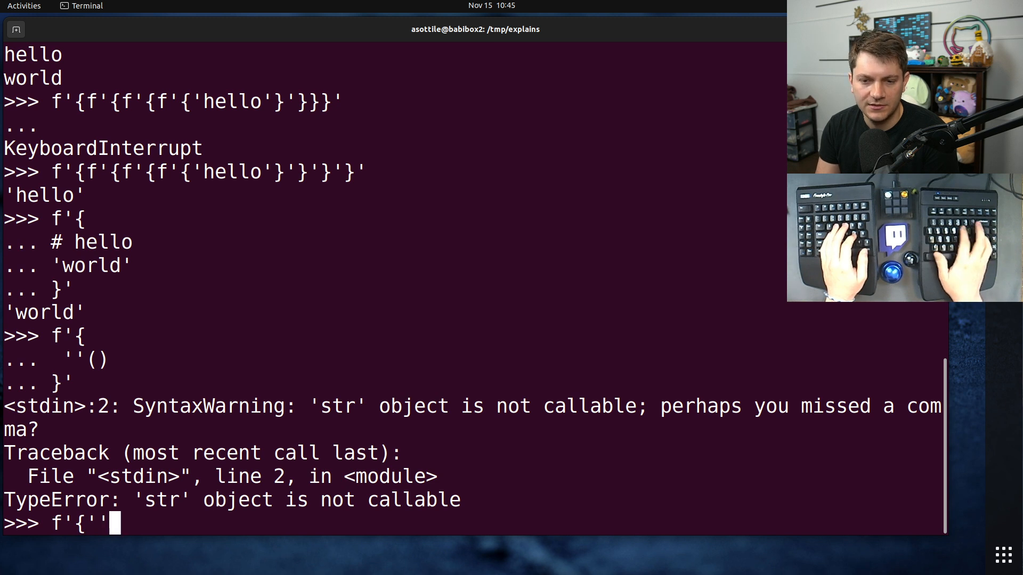
{"action": "key", "text": "Return"}
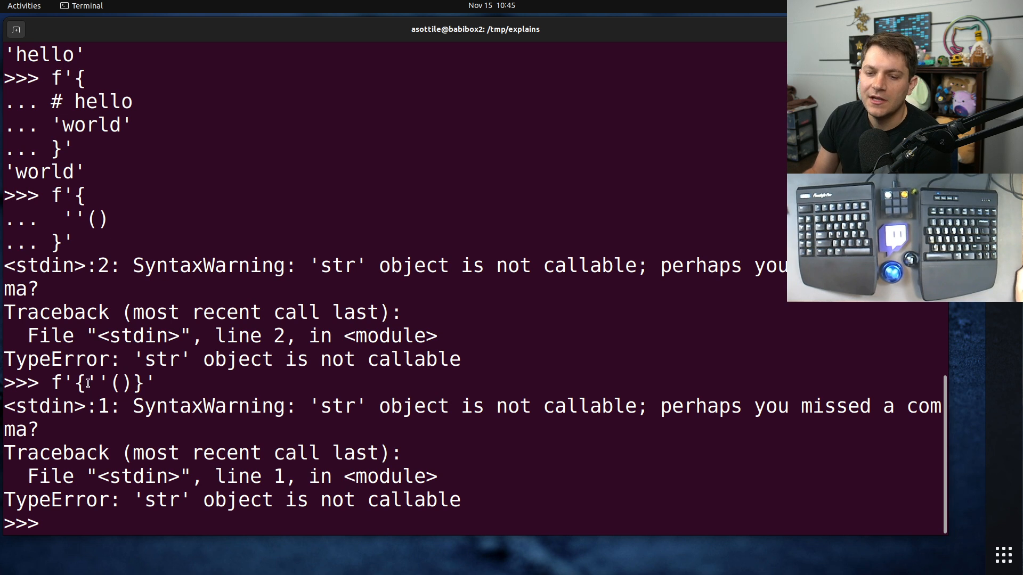
{"action": "double_click", "coordinate": [111, 382]}
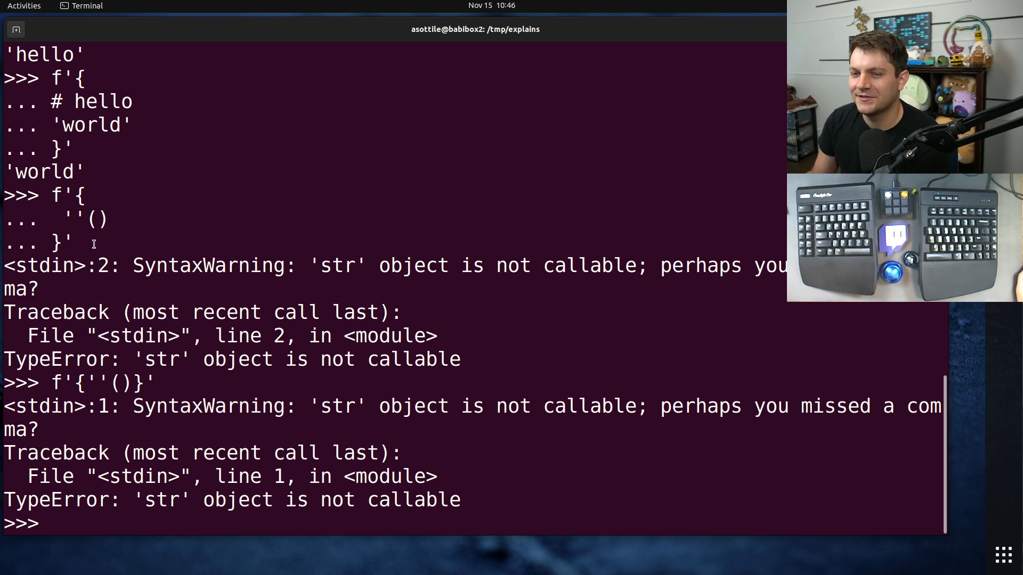
{"action": "mouse_move", "coordinate": [280, 237]}
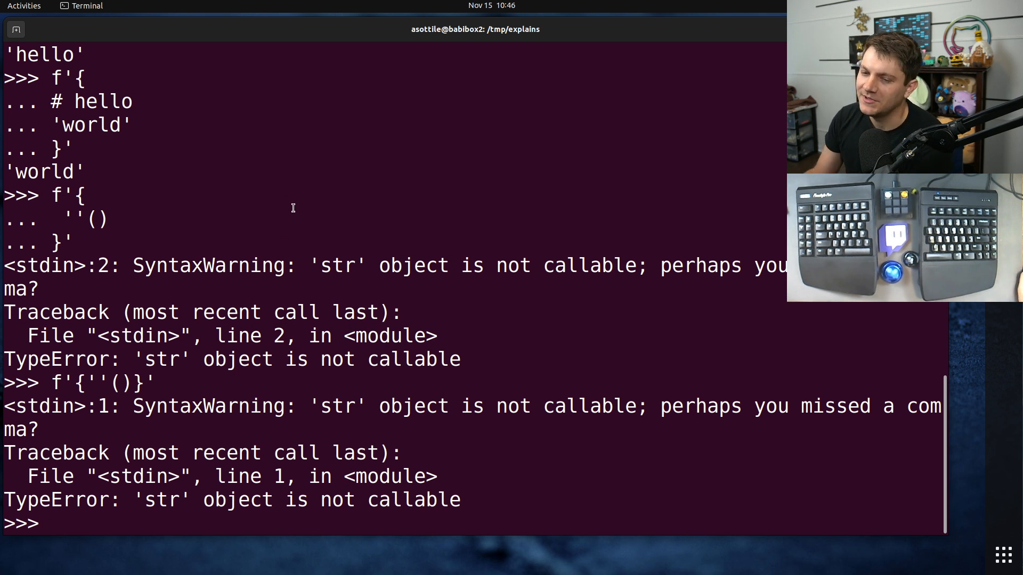
{"action": "mouse_move", "coordinate": [187, 336]}
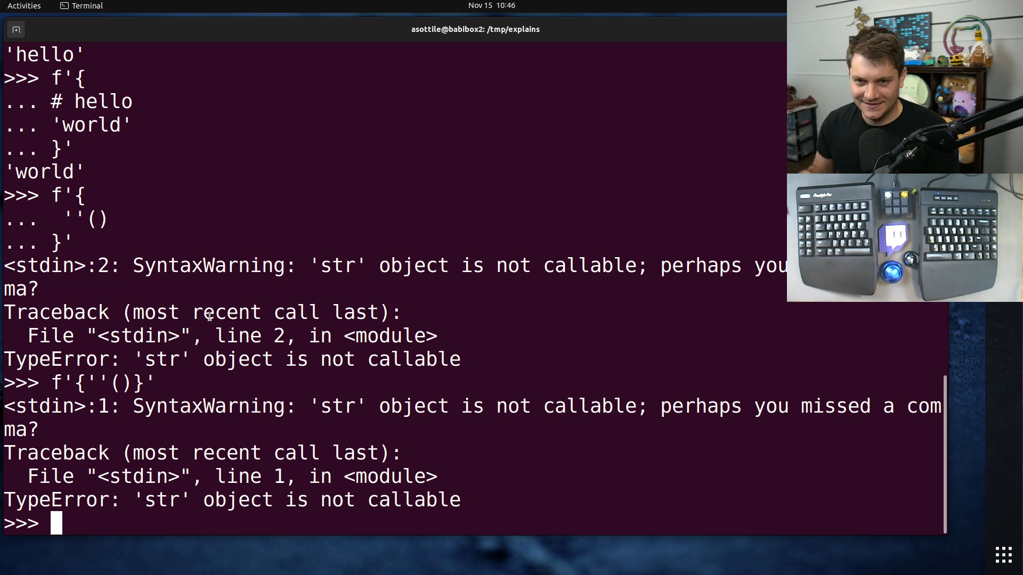
{"action": "scroll", "scroll_direction": "up", "scroll_amount": 3}
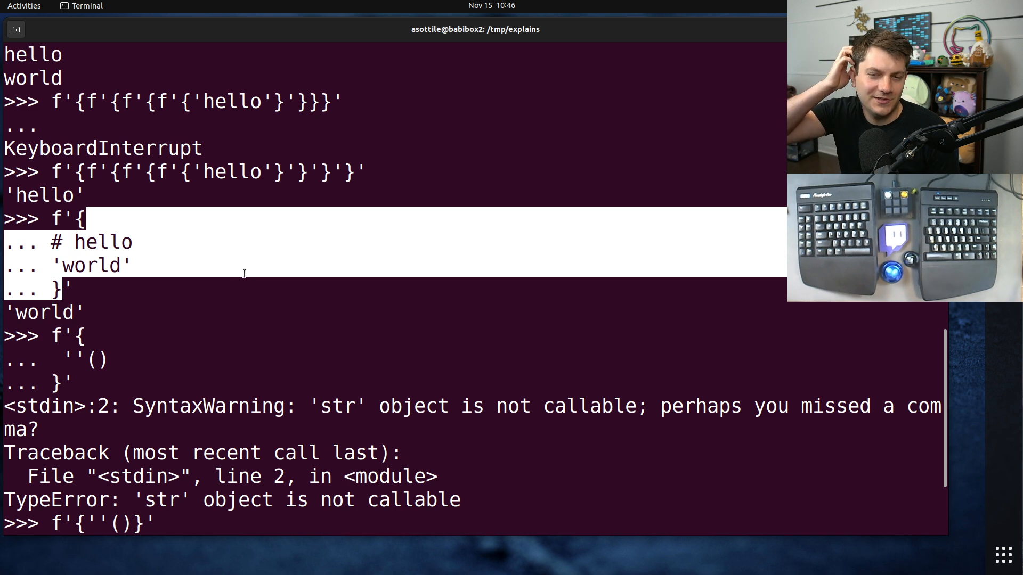
{"action": "mouse_move", "coordinate": [260, 311]}
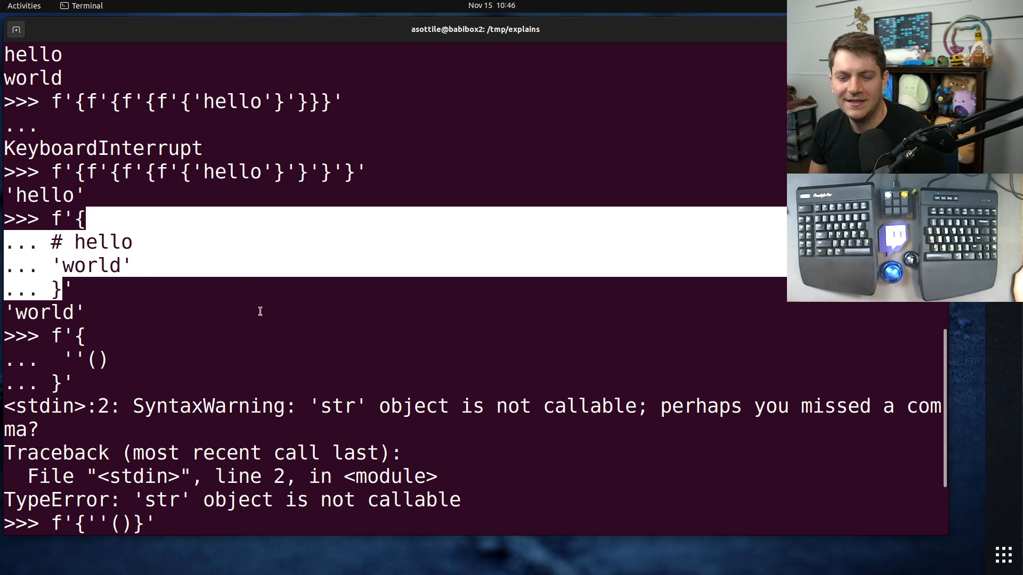